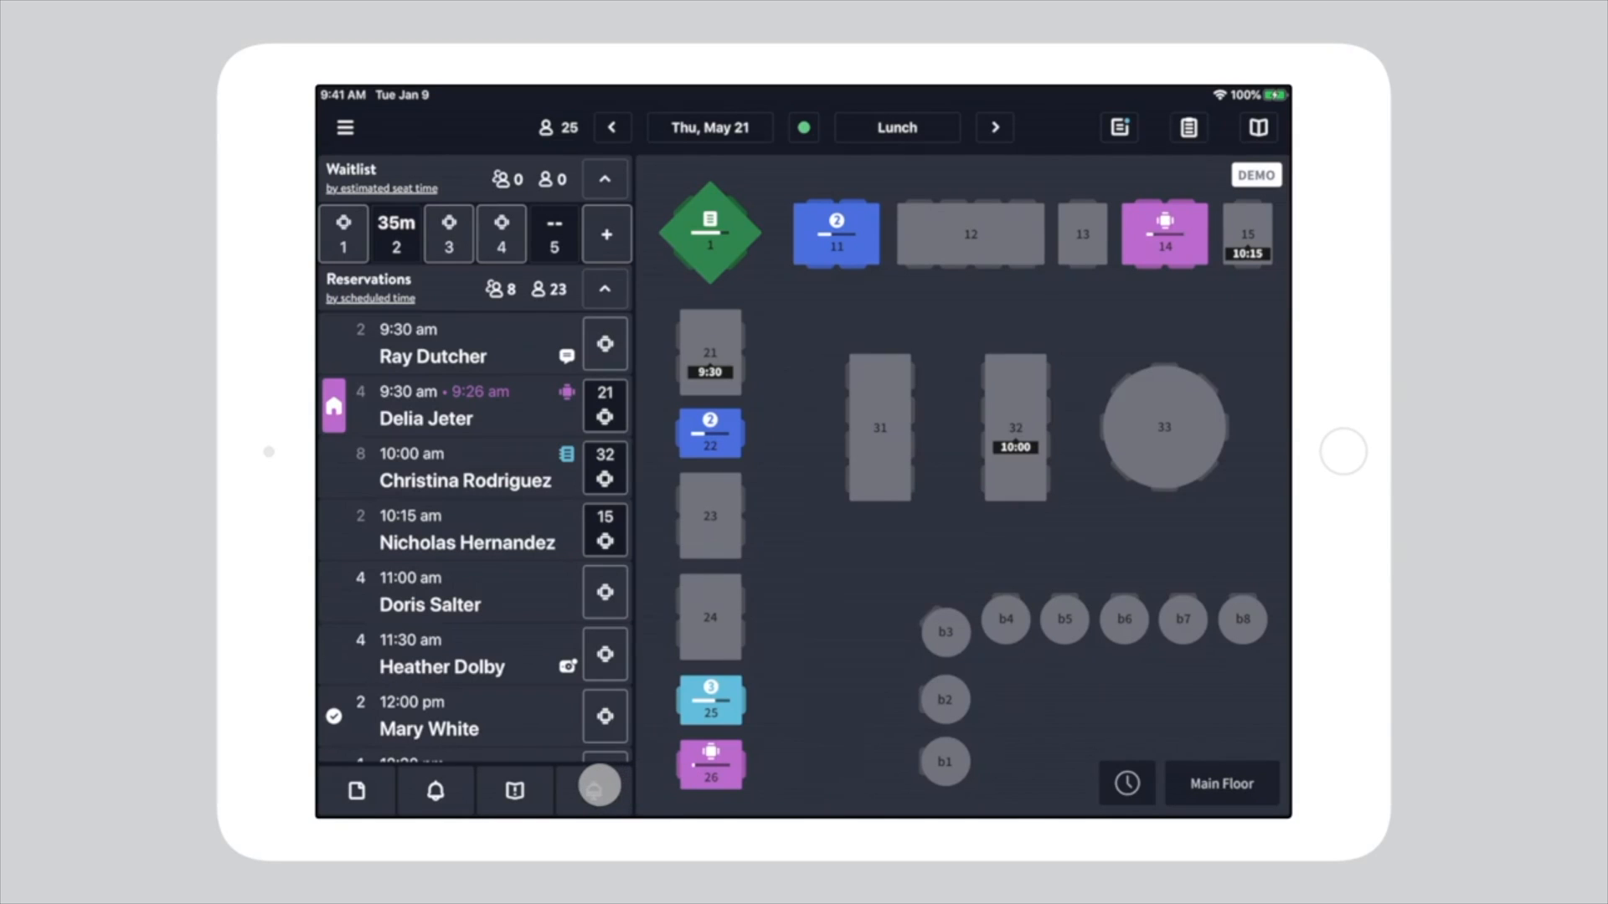
Show the Servers list and expand it to see next-to-seat and unassigned servers.
click(593, 790)
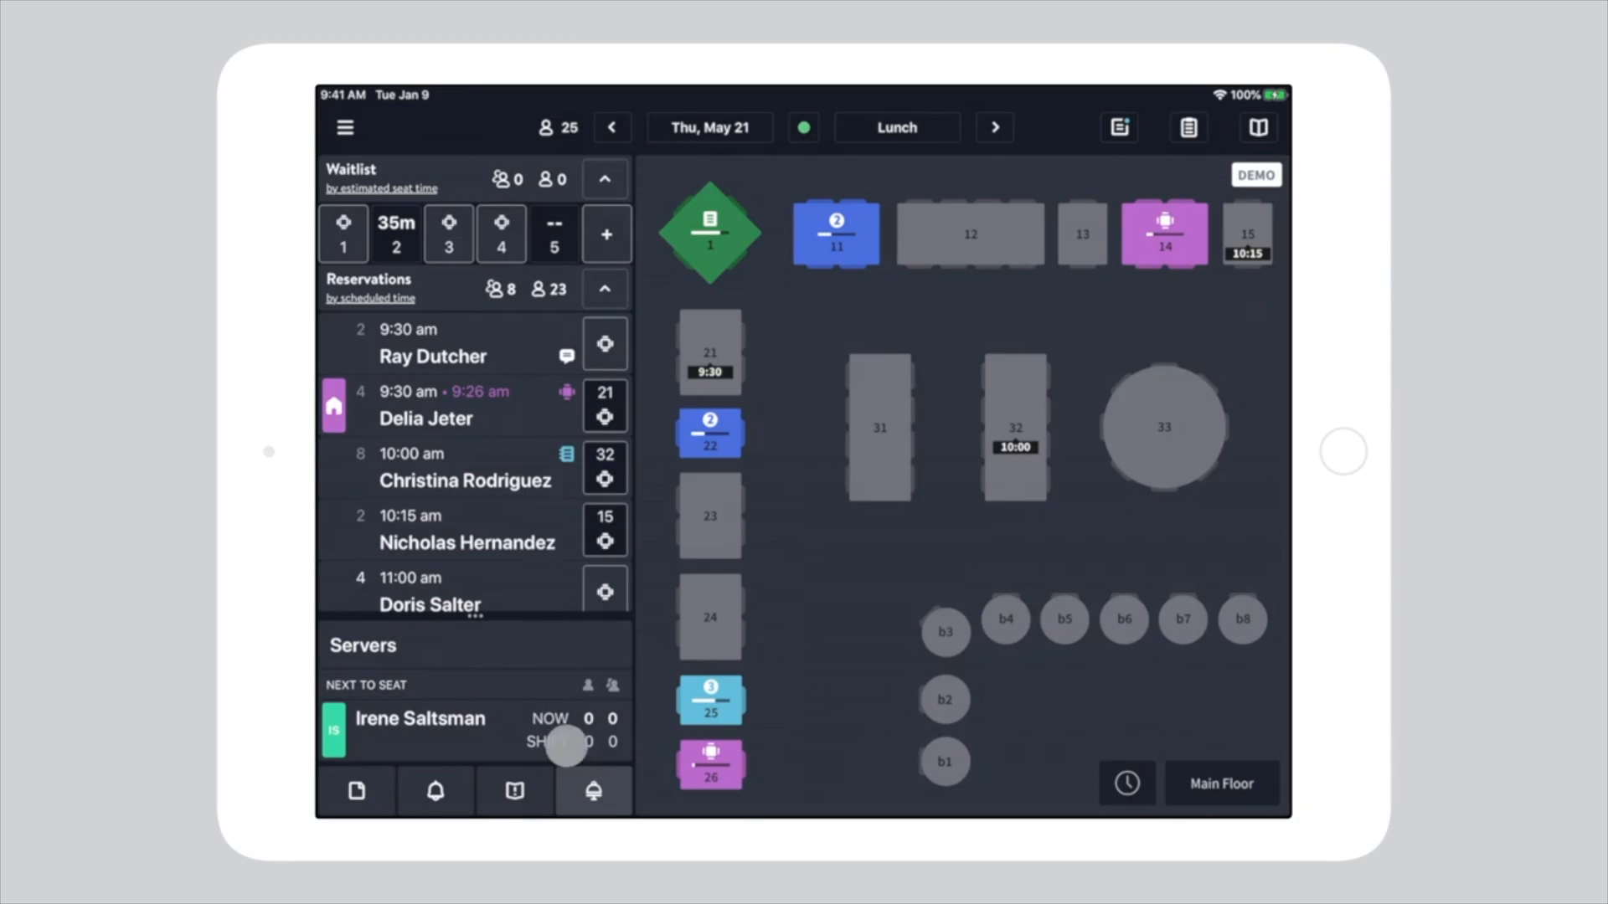
click(604, 289)
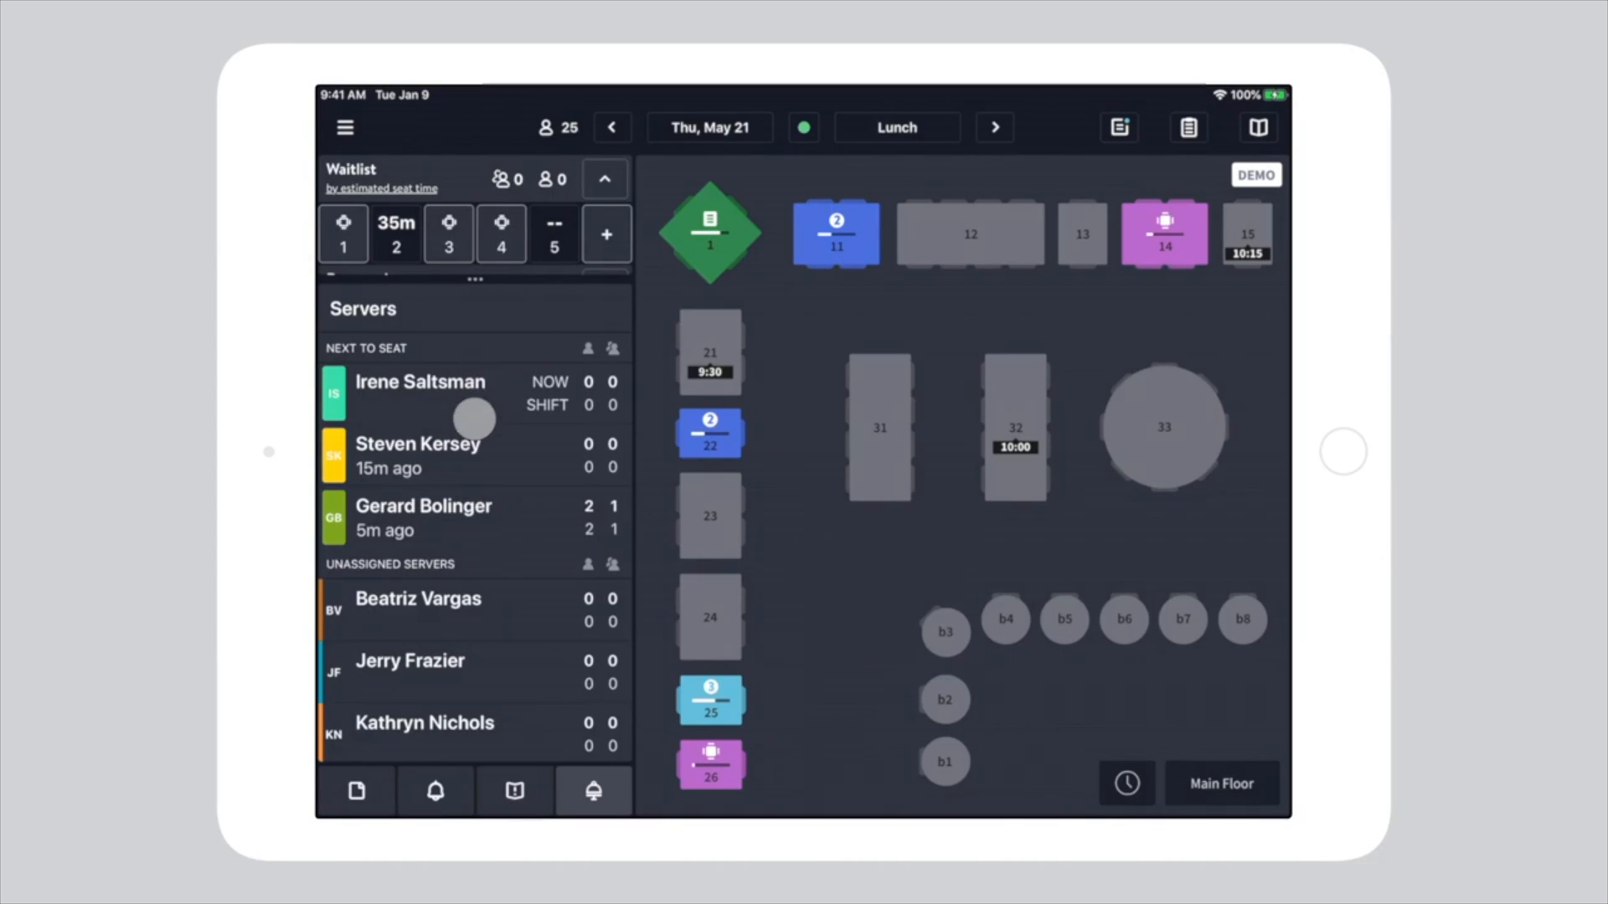
click(417, 600)
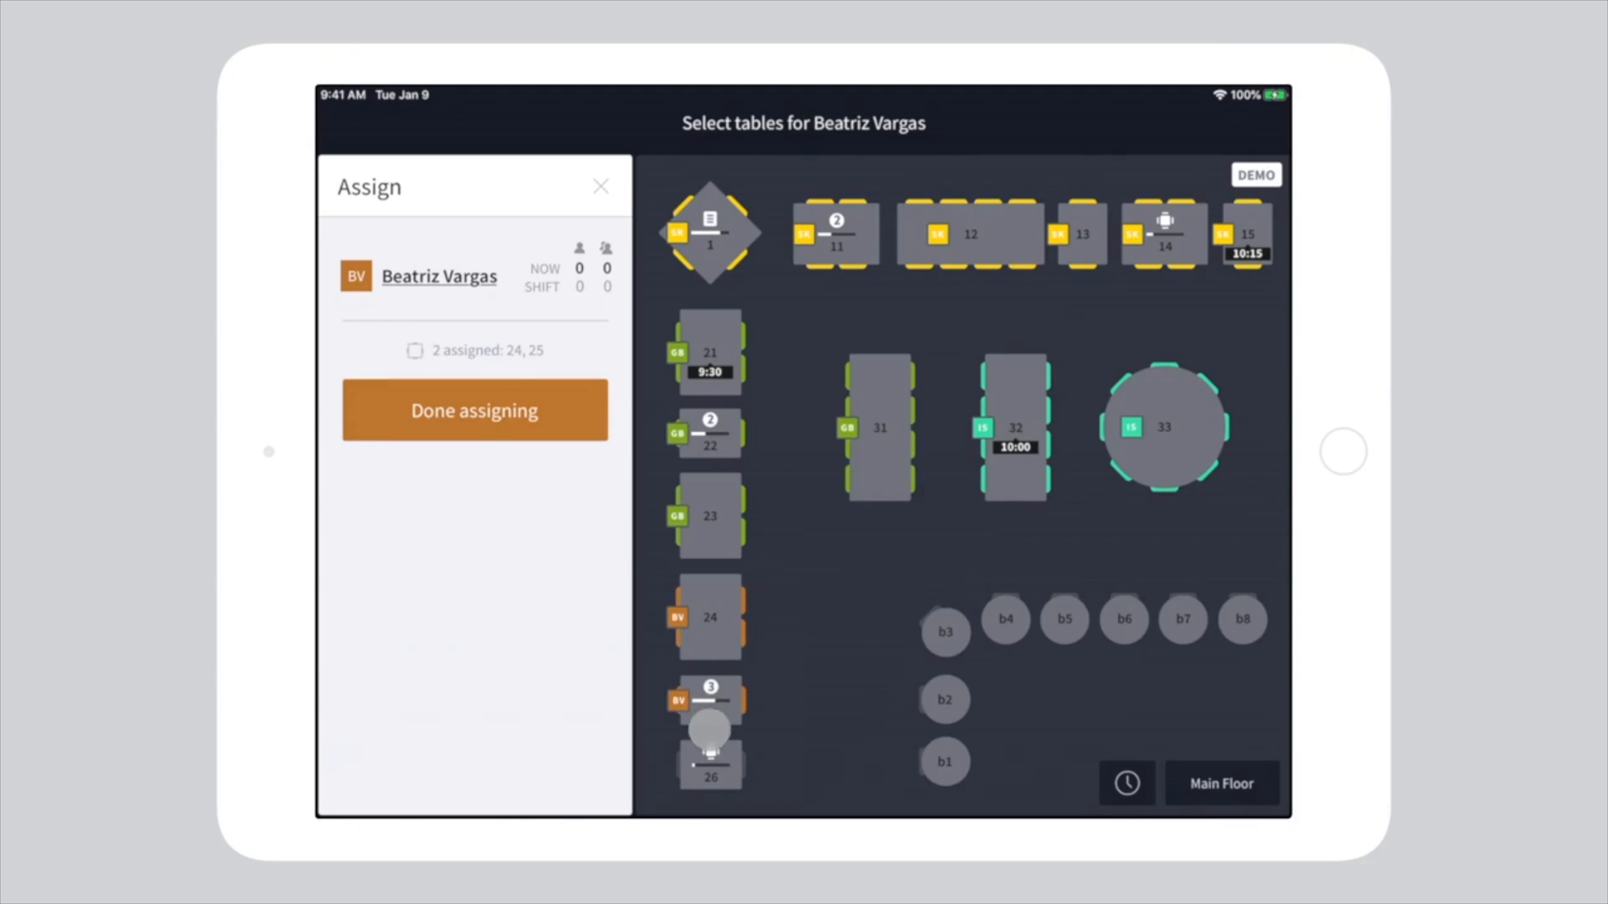
click(708, 762)
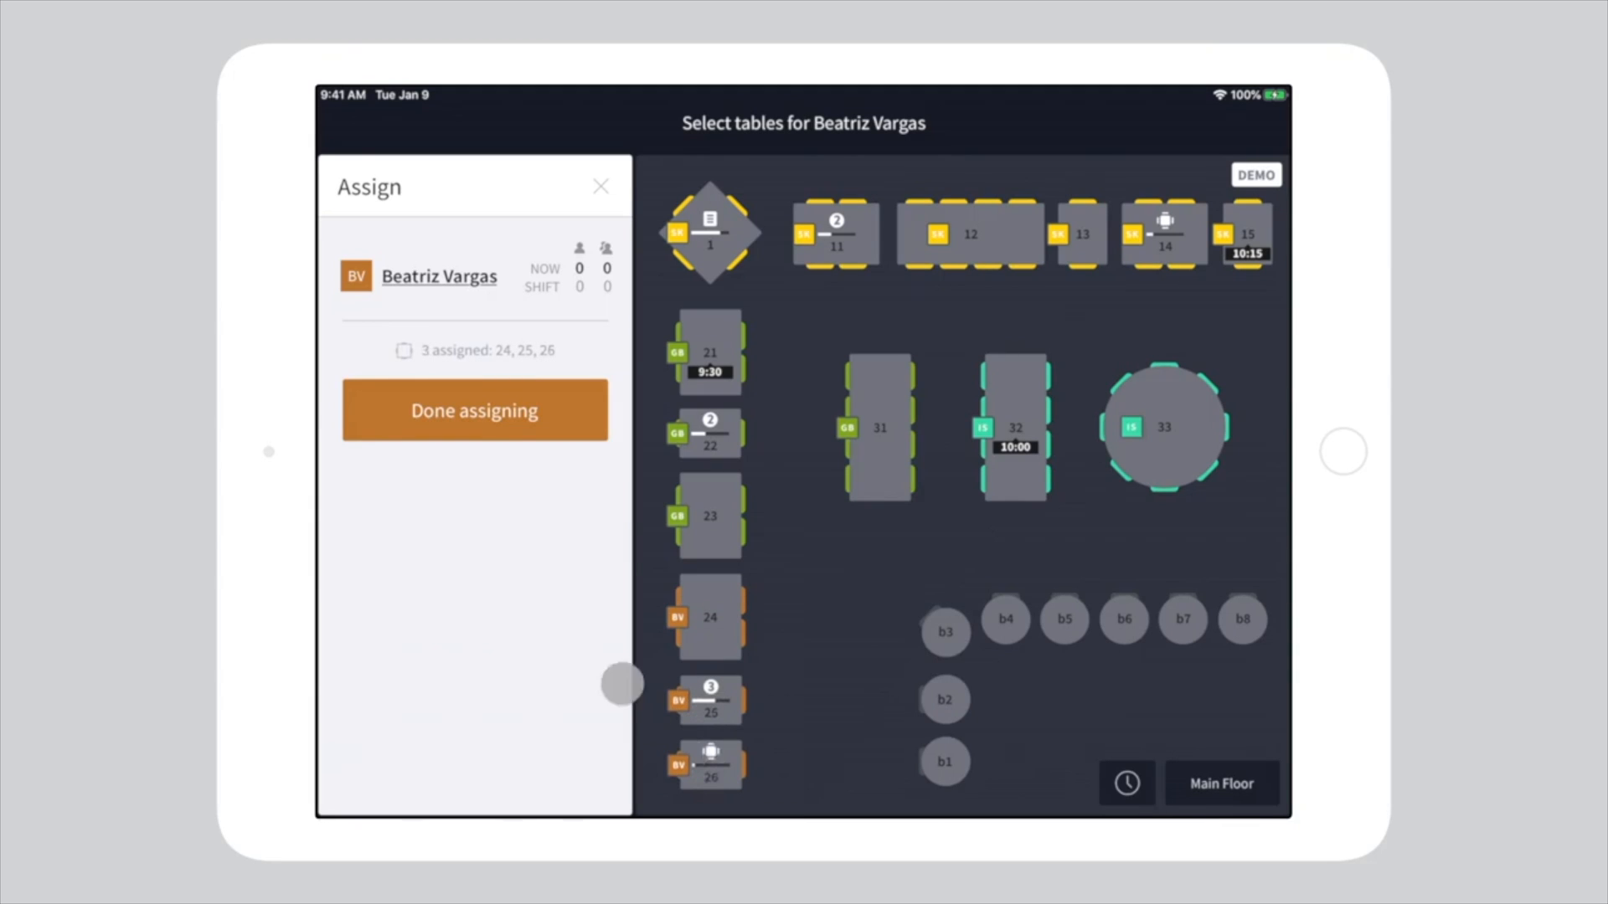
click(474, 409)
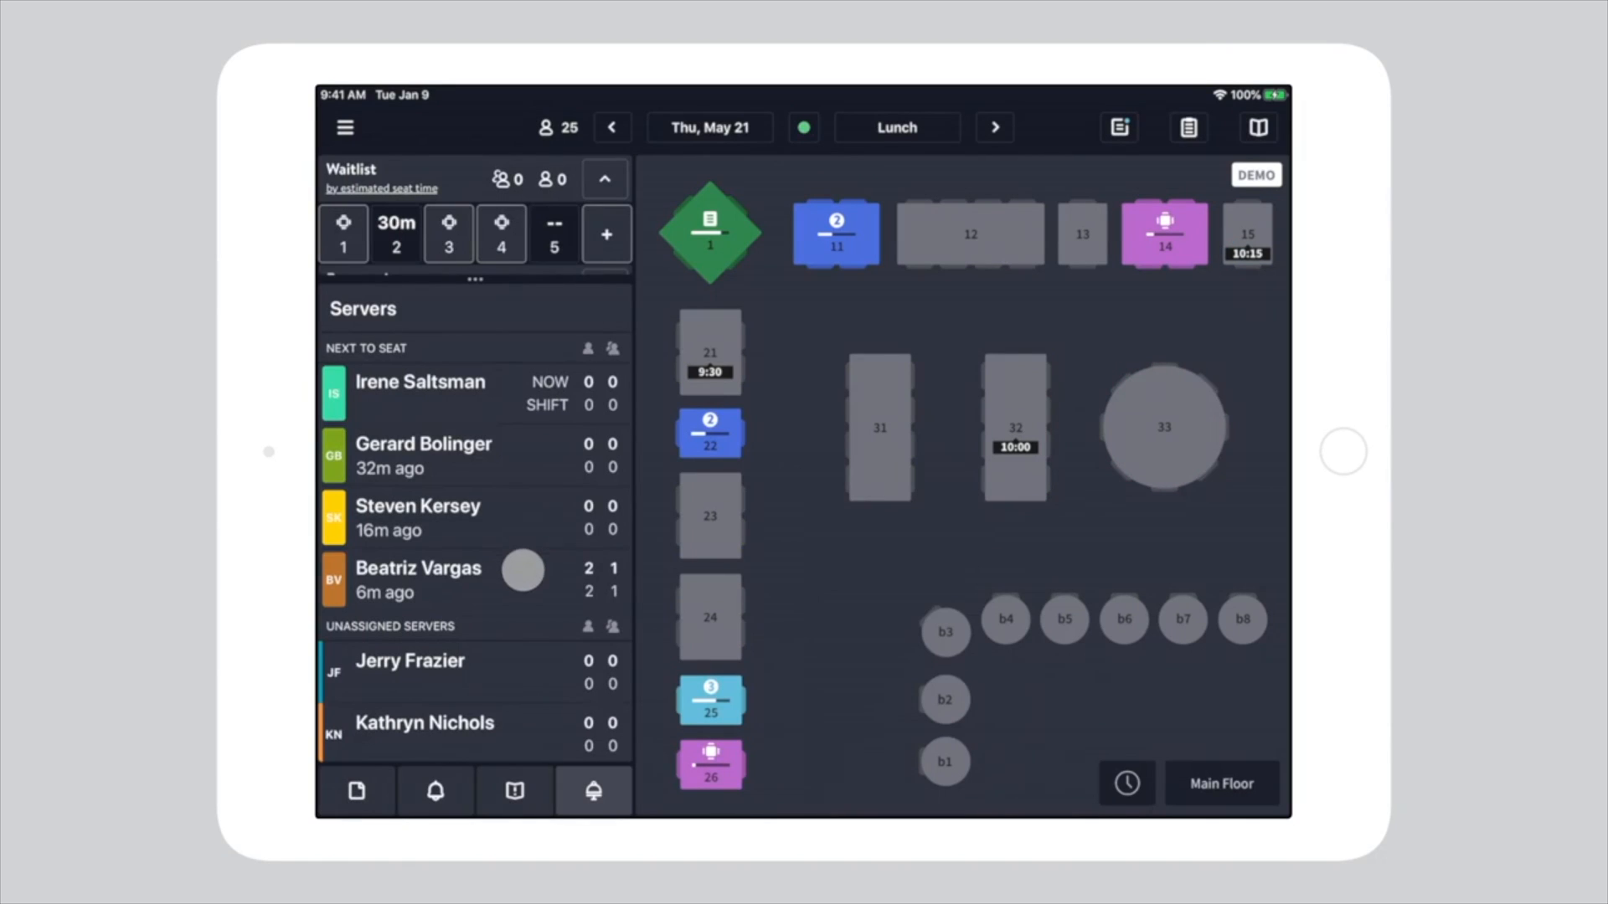
click(419, 579)
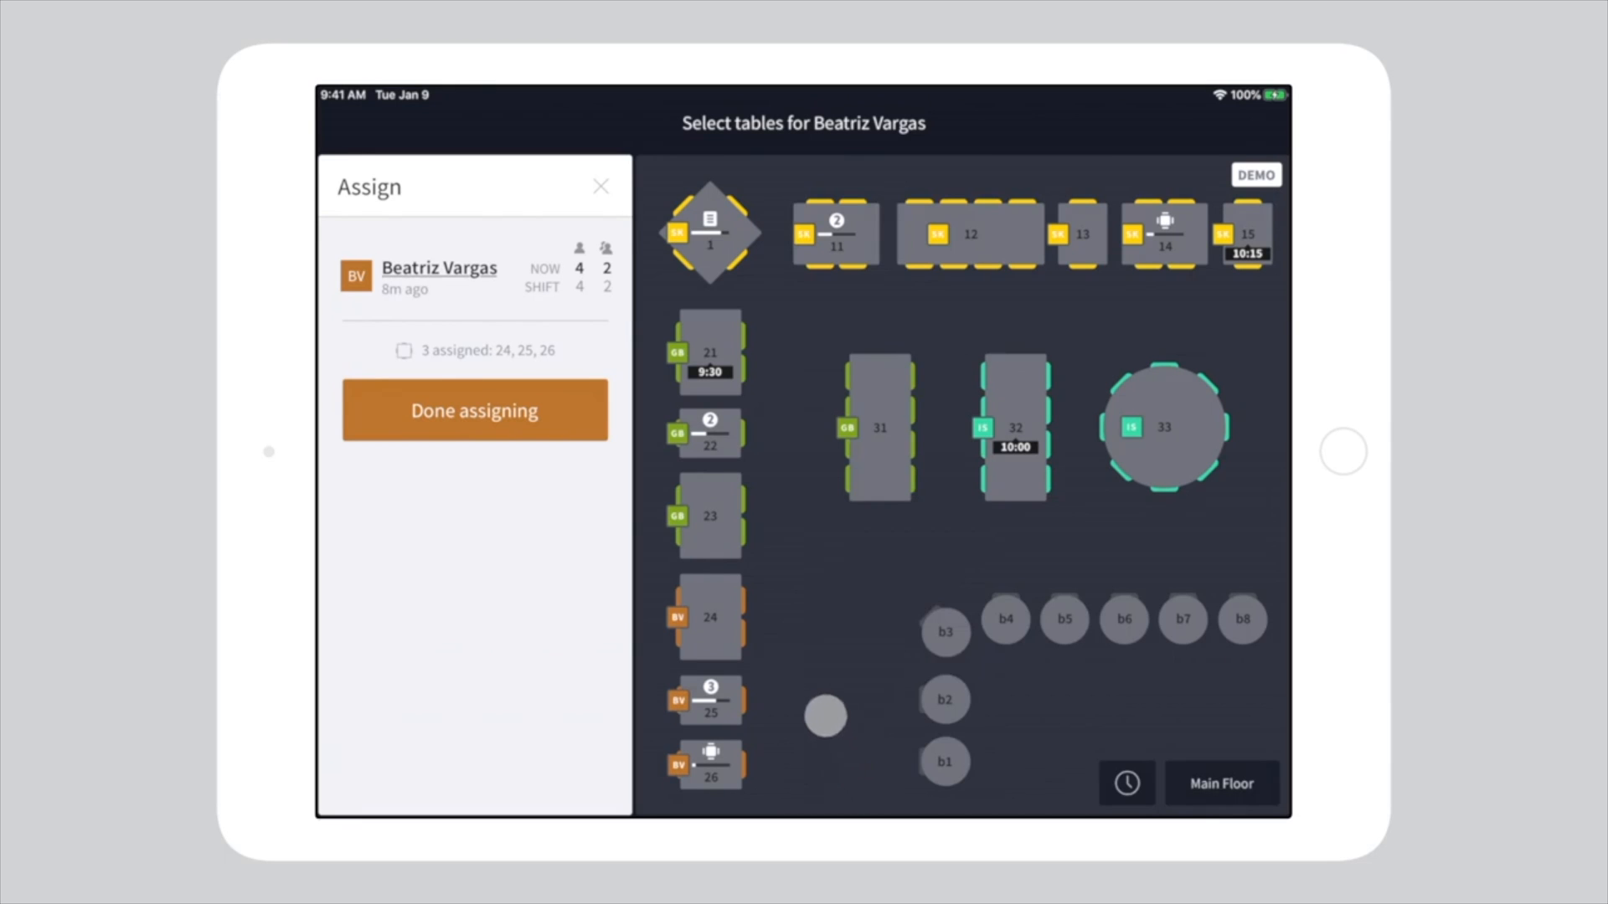
click(706, 516)
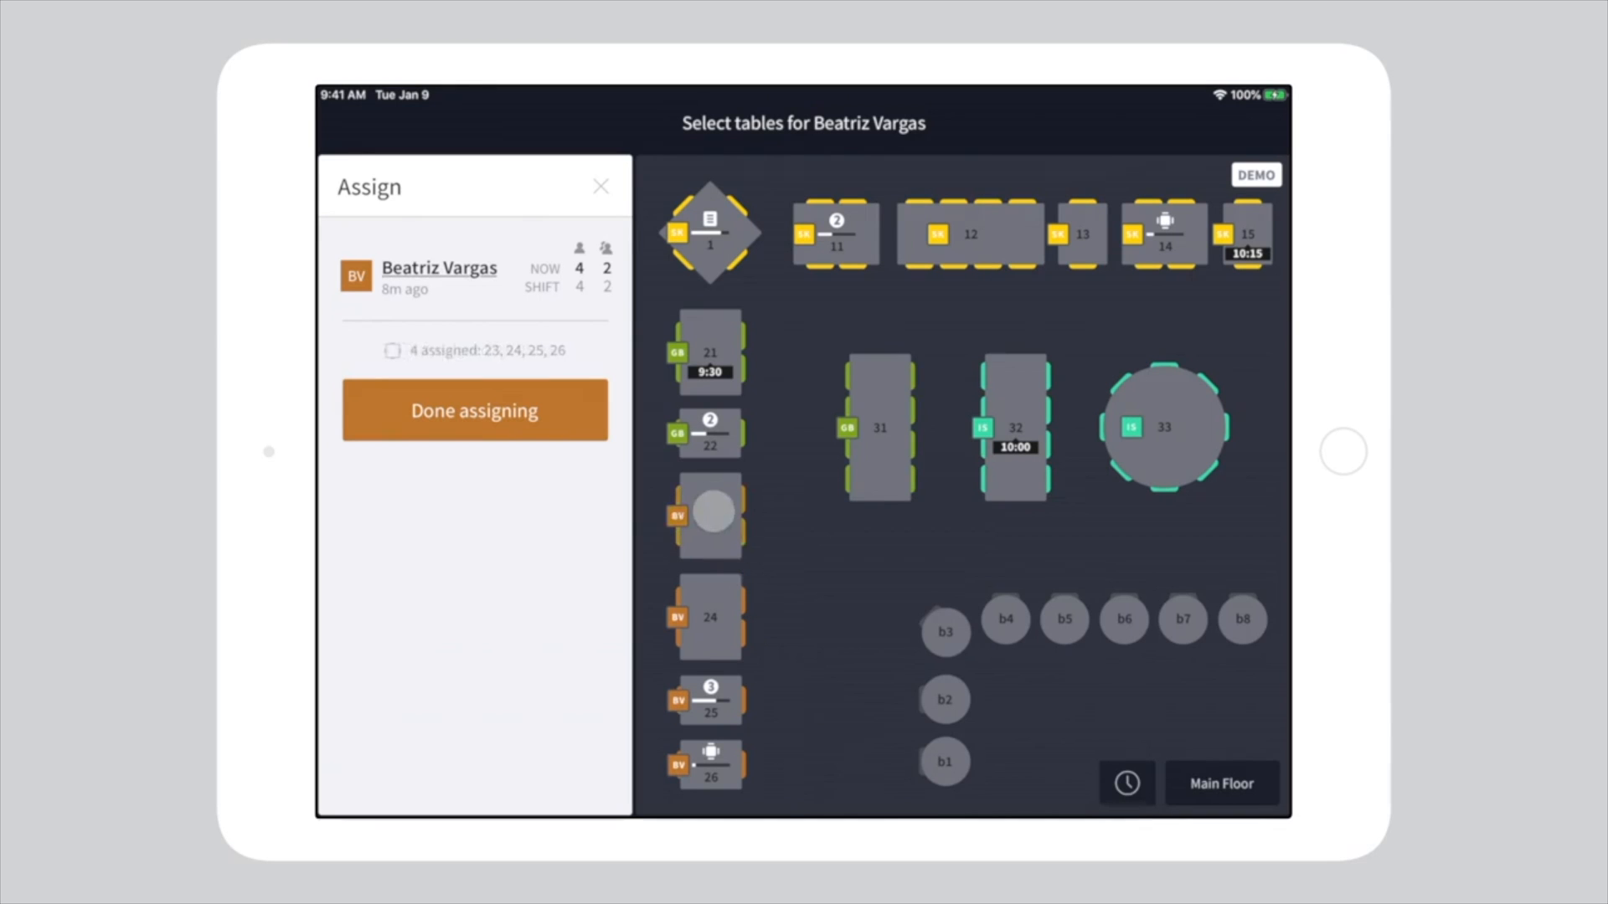